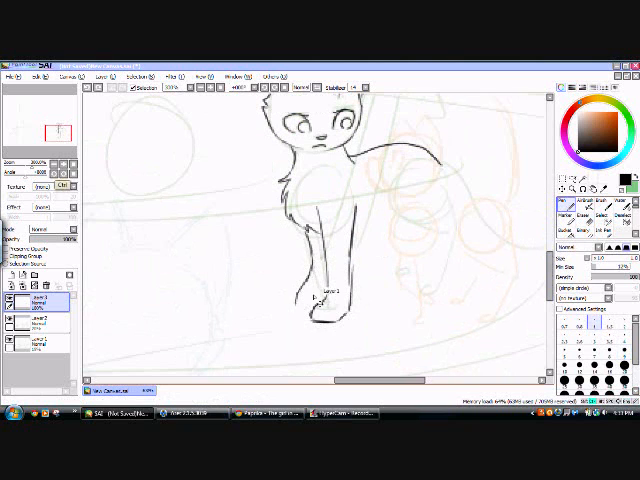
Paint the night forest scene with cats, add a new layer, and begin a fresh cat sketch.
{"action": "left_click_drag", "start_coordinate": [310, 230], "coordinate": [300, 300]}
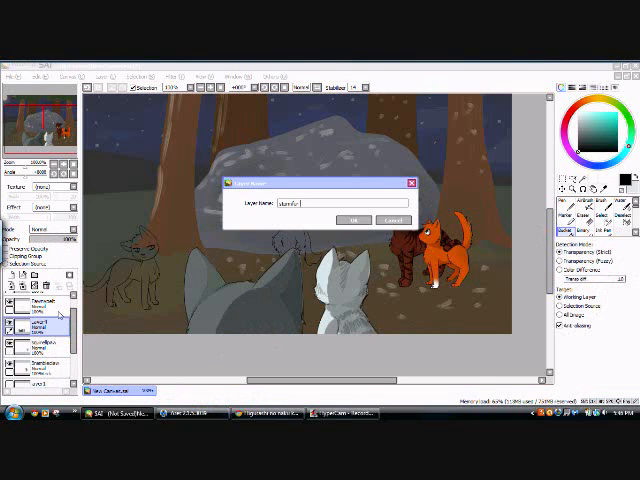
{"action": "left_click", "coordinate": [356, 220]}
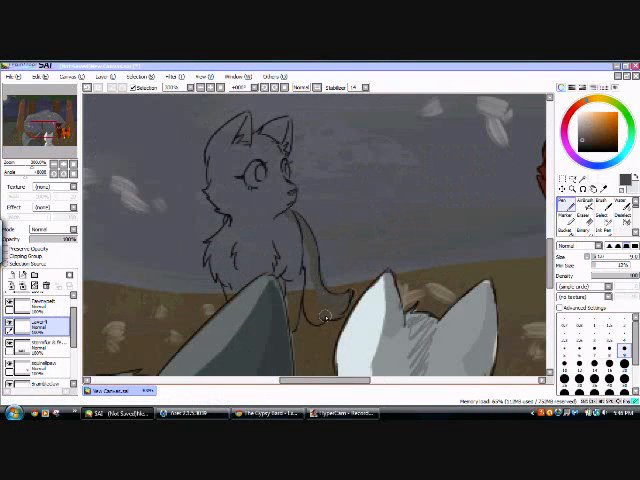